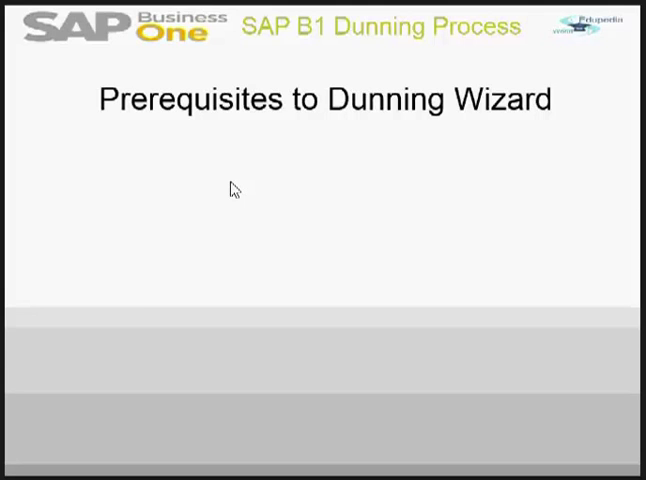
pyautogui.moveTo(231, 217)
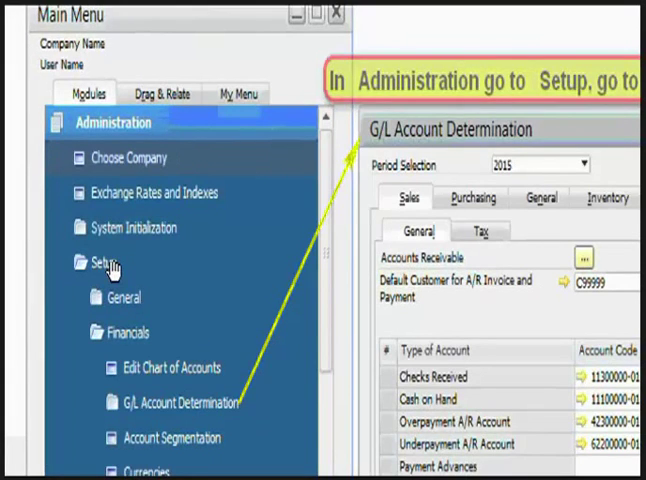
pyautogui.moveTo(307, 357)
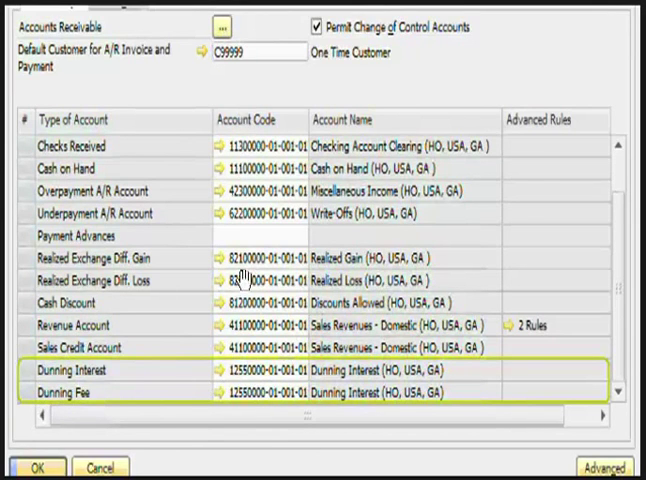
pyautogui.moveTo(309, 231)
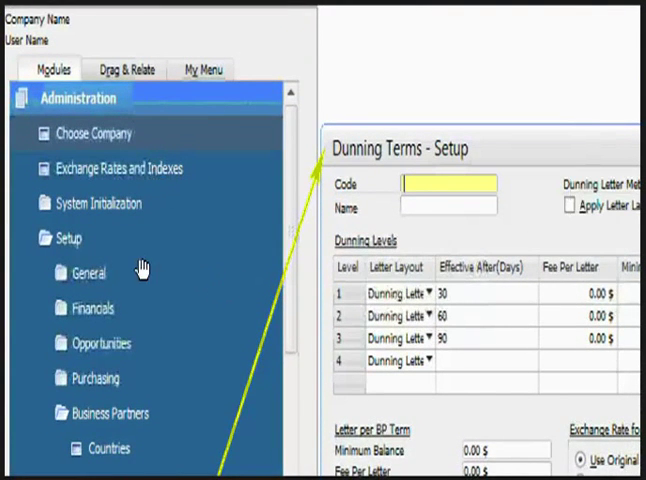
pyautogui.scroll(-3)
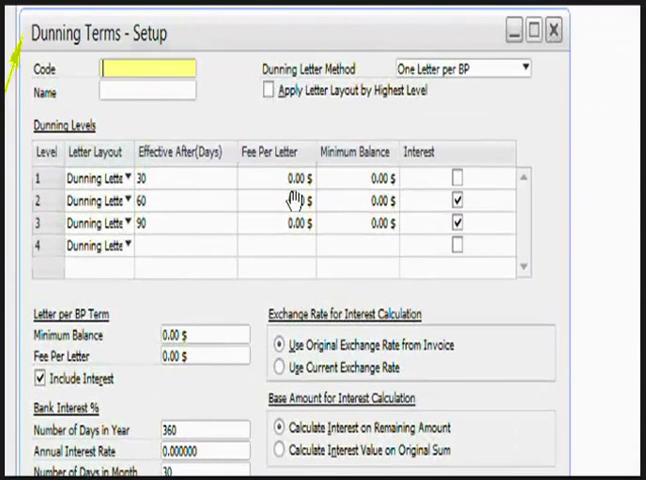
pyautogui.moveTo(195, 240)
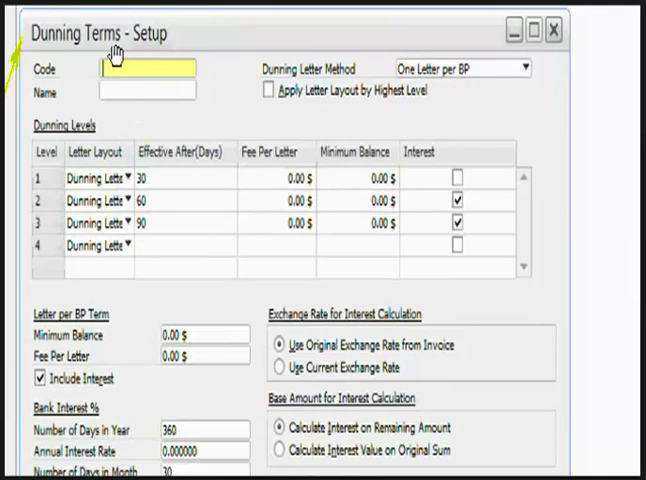
pyautogui.moveTo(132, 106)
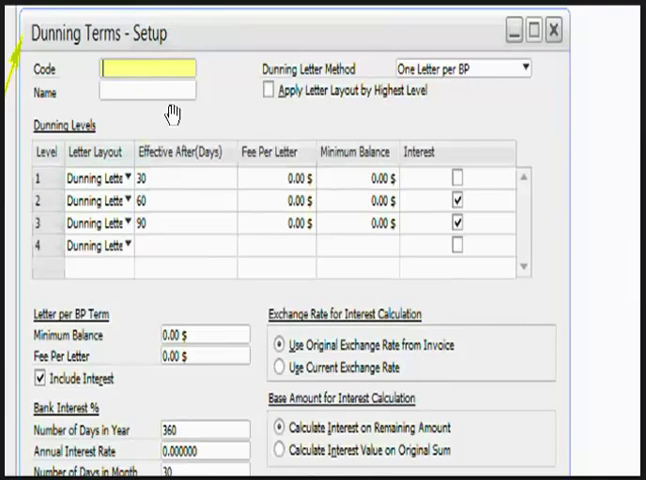
pyautogui.moveTo(235, 133)
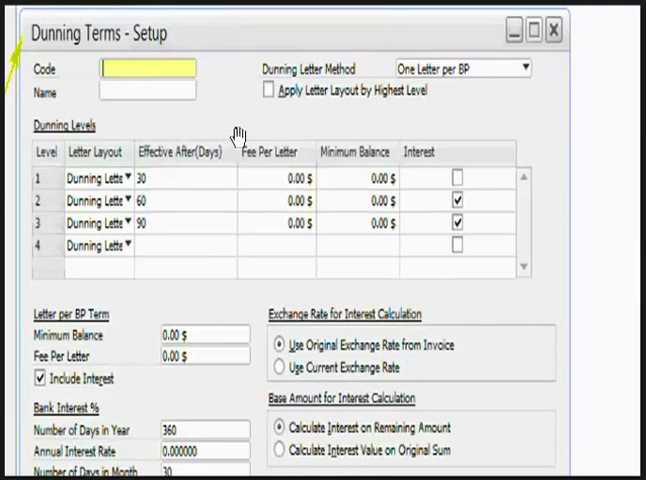
pyautogui.moveTo(228, 152)
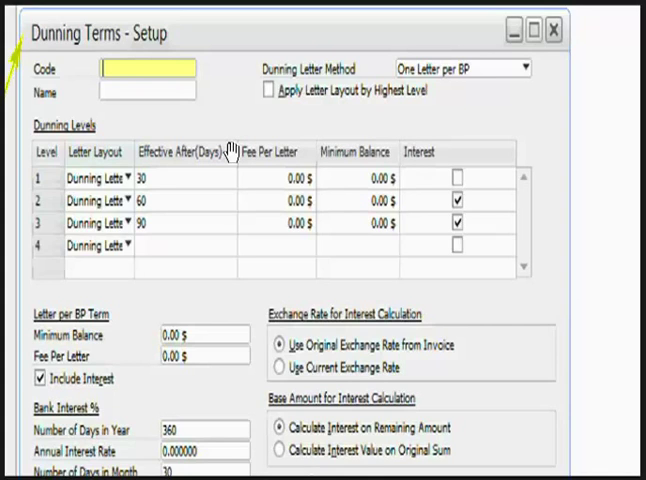
pyautogui.moveTo(135, 245)
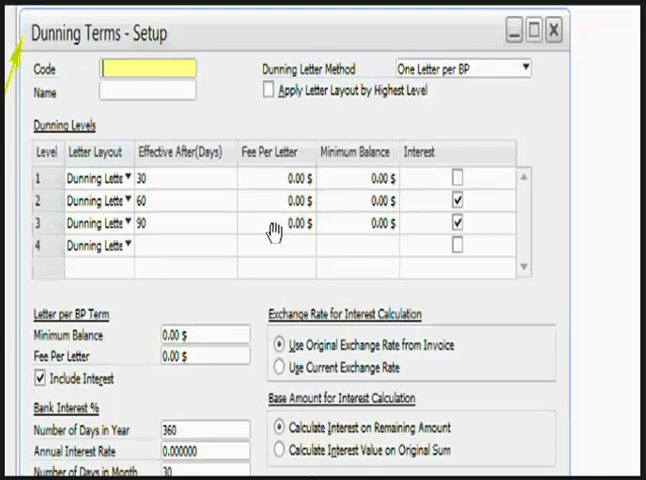
pyautogui.moveTo(293, 155)
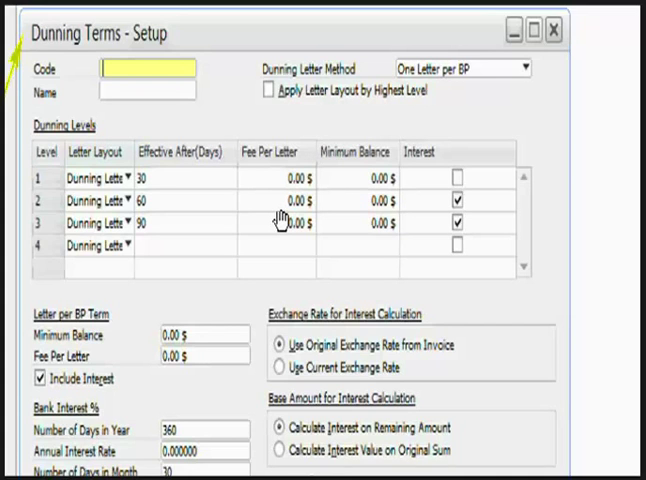
pyautogui.moveTo(420, 318)
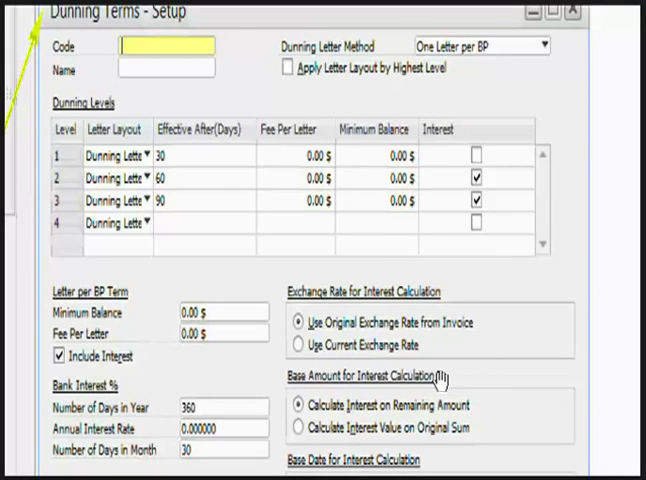
pyautogui.moveTo(550, 377)
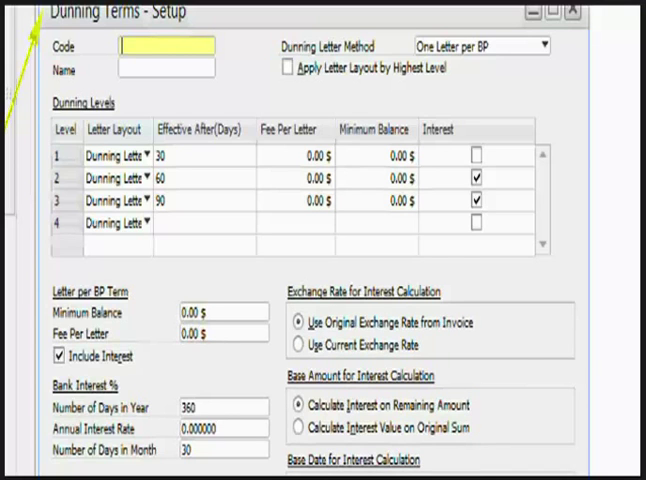
pyautogui.scroll(-3)
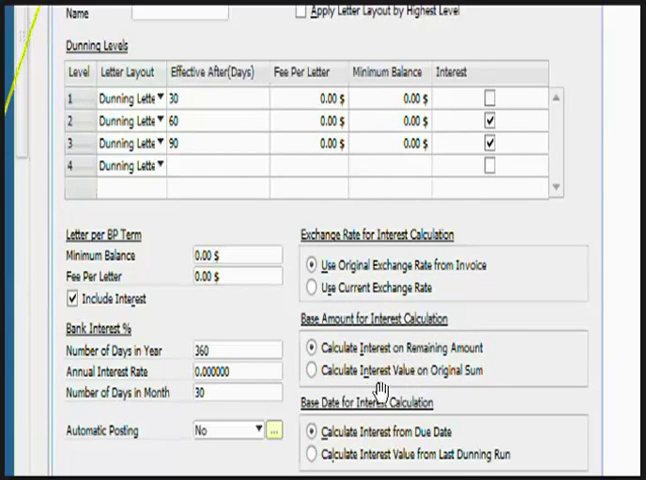
pyautogui.scroll(-3)
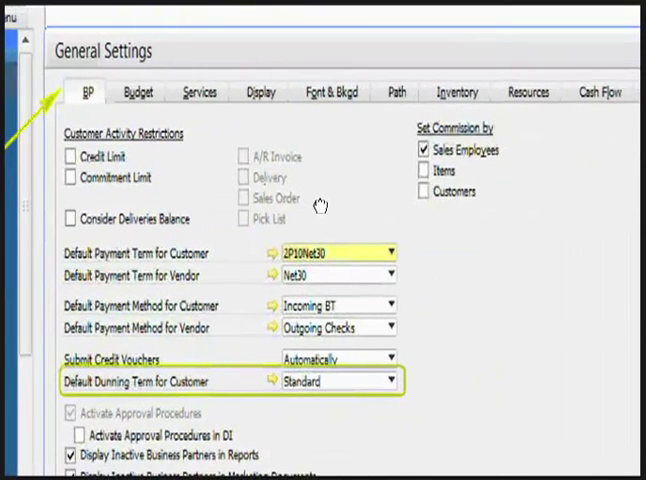
pyautogui.moveTo(234, 384)
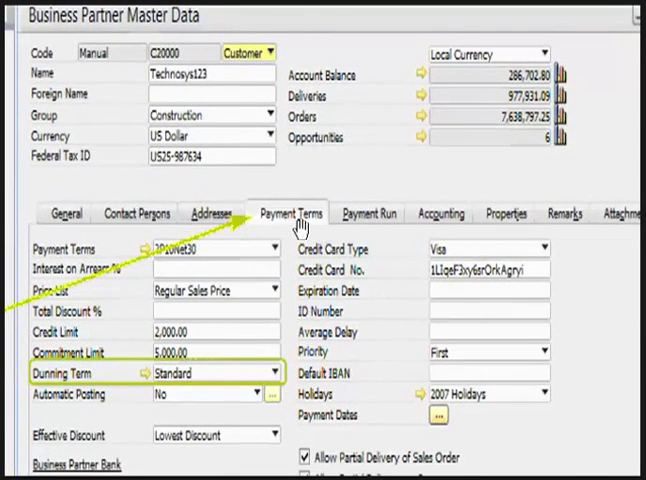
pyautogui.moveTo(135, 388)
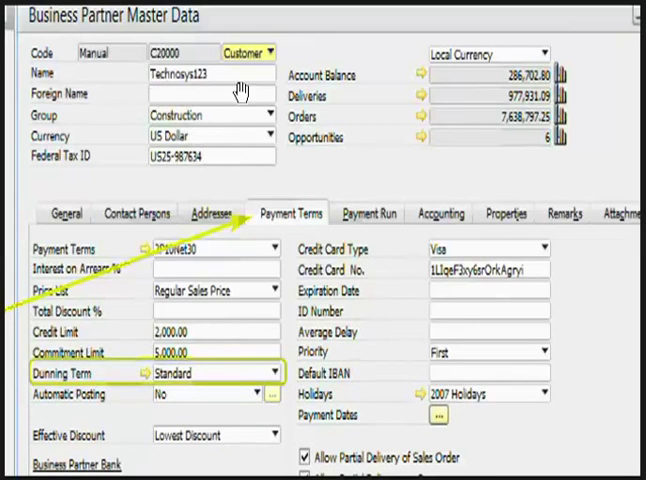
pyautogui.moveTo(330, 303)
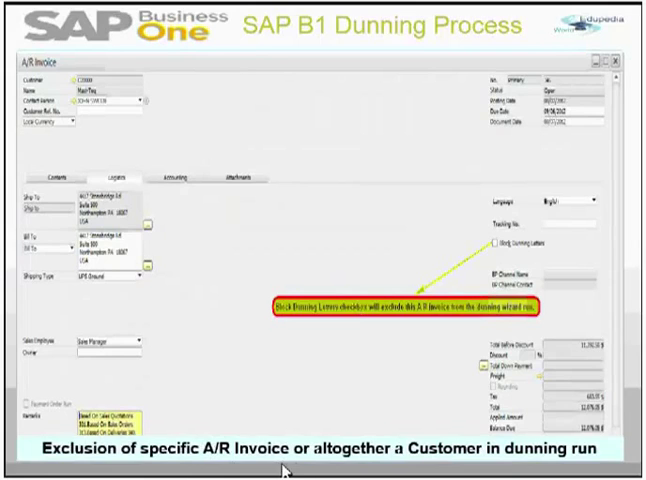
pyautogui.moveTo(619, 455)
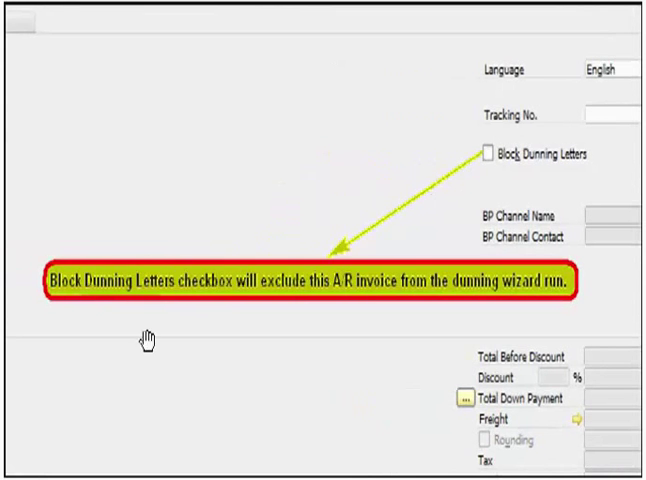
pyautogui.moveTo(237, 179)
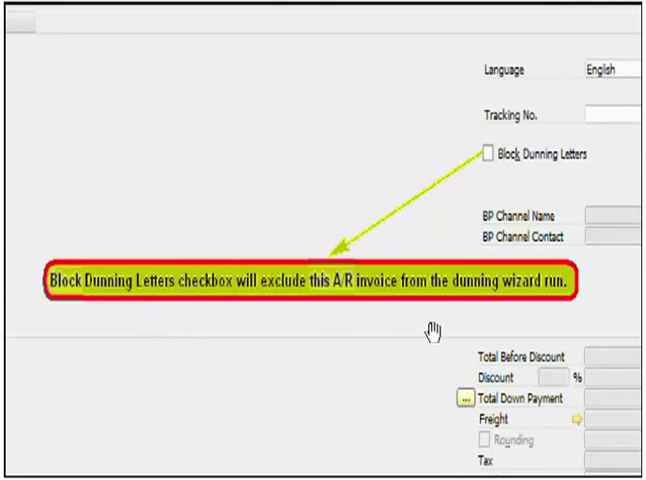
pyautogui.moveTo(222, 118)
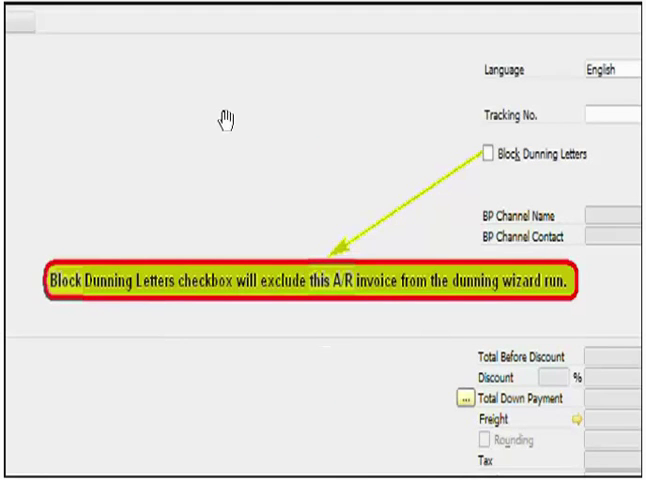
pyautogui.moveTo(338, 118)
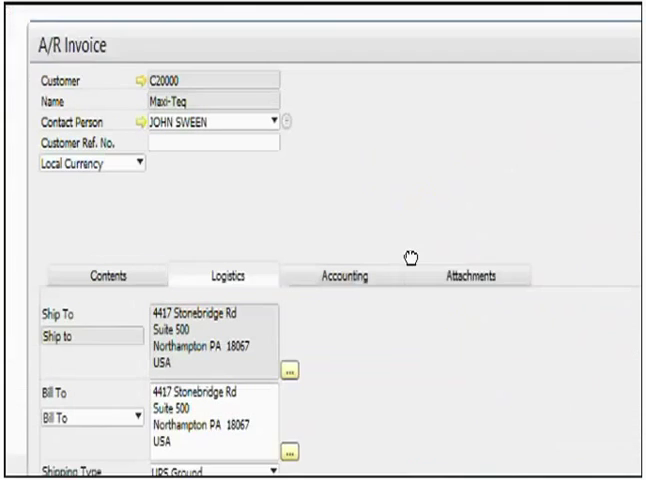
pyautogui.scroll(-3)
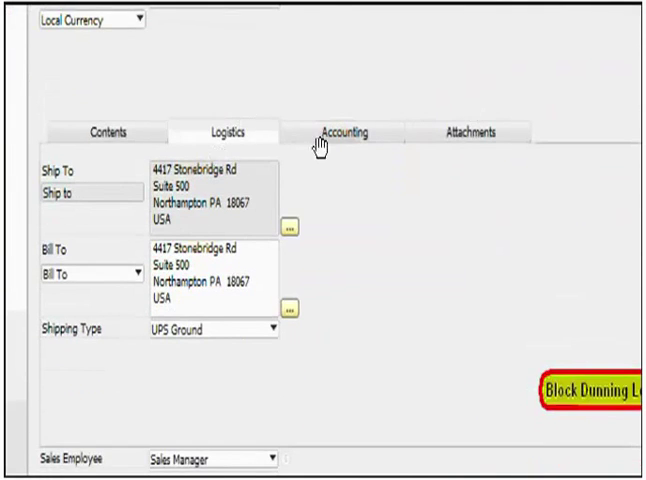
pyautogui.scroll(3)
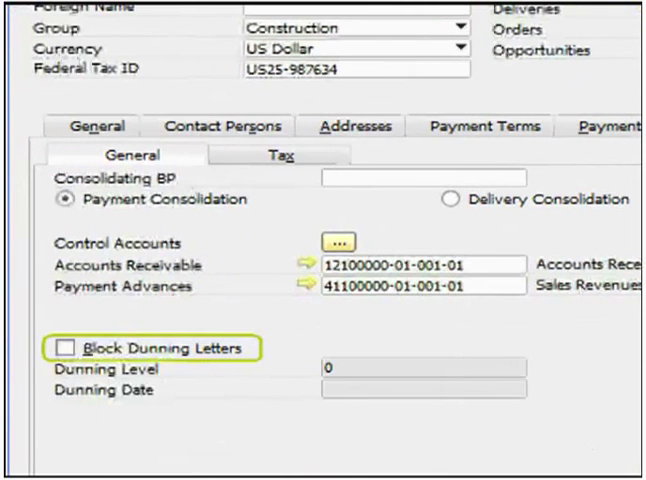
pyautogui.scroll(-3)
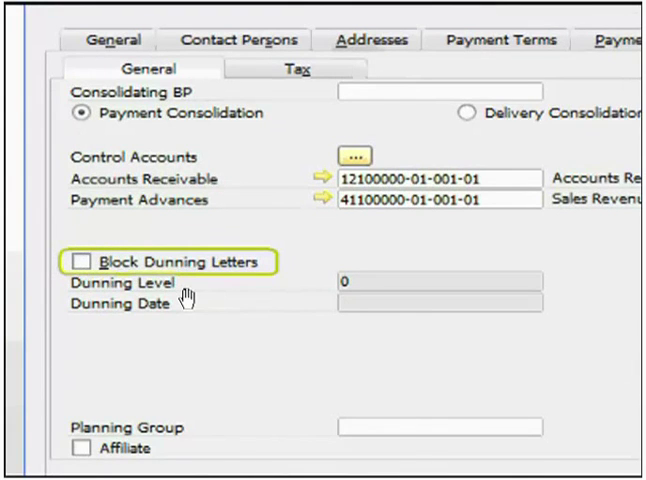
pyautogui.moveTo(230, 230)
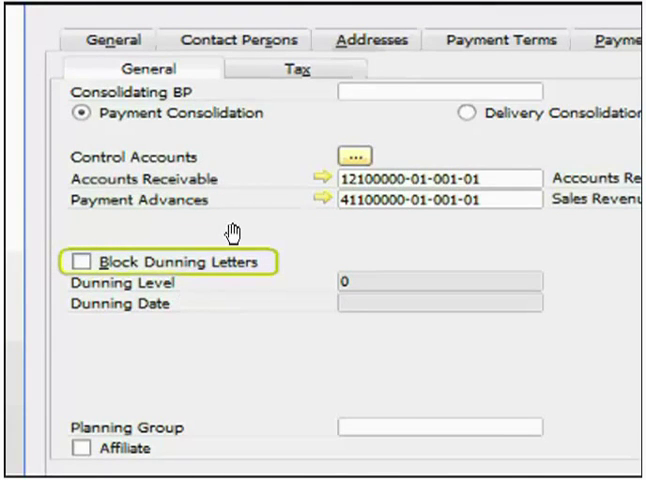